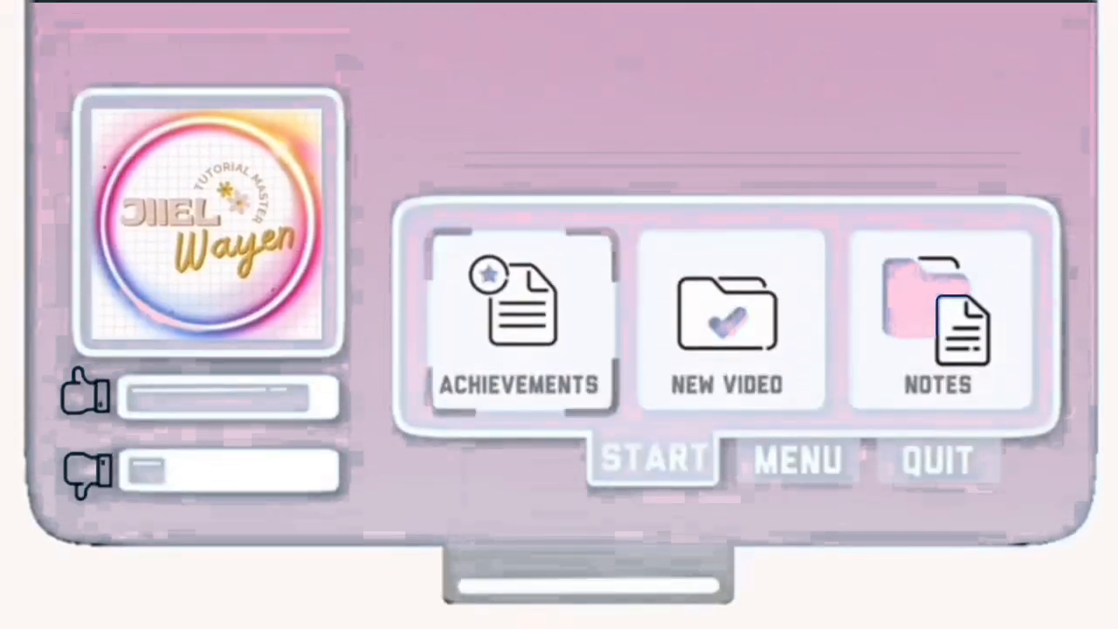
pyautogui.click(727, 323)
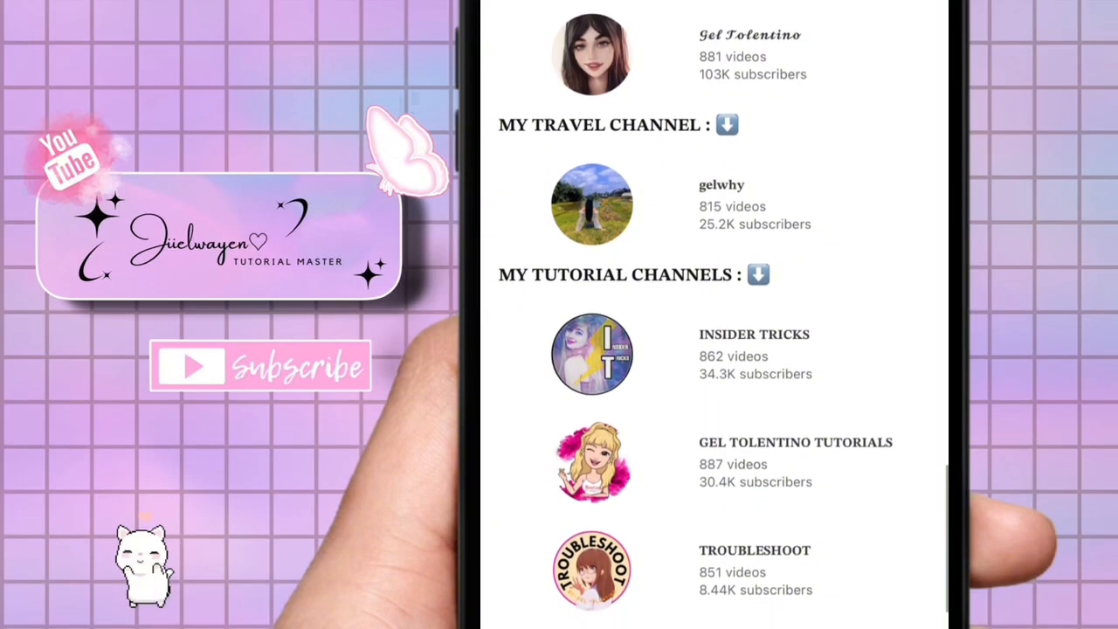
pyautogui.scroll(-3)
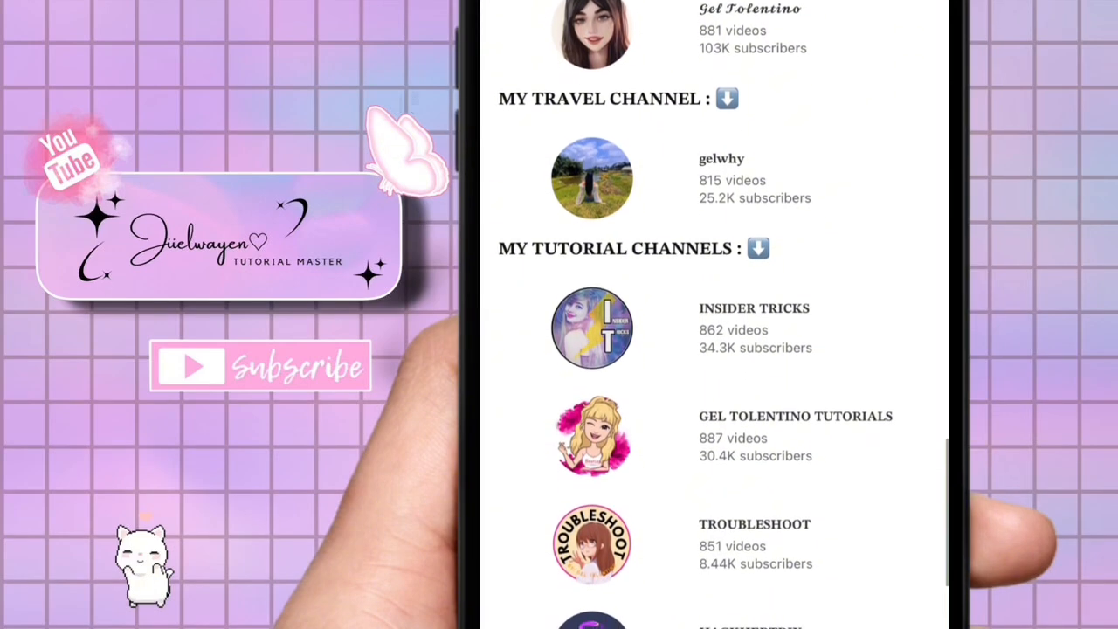
pyautogui.scroll(-3)
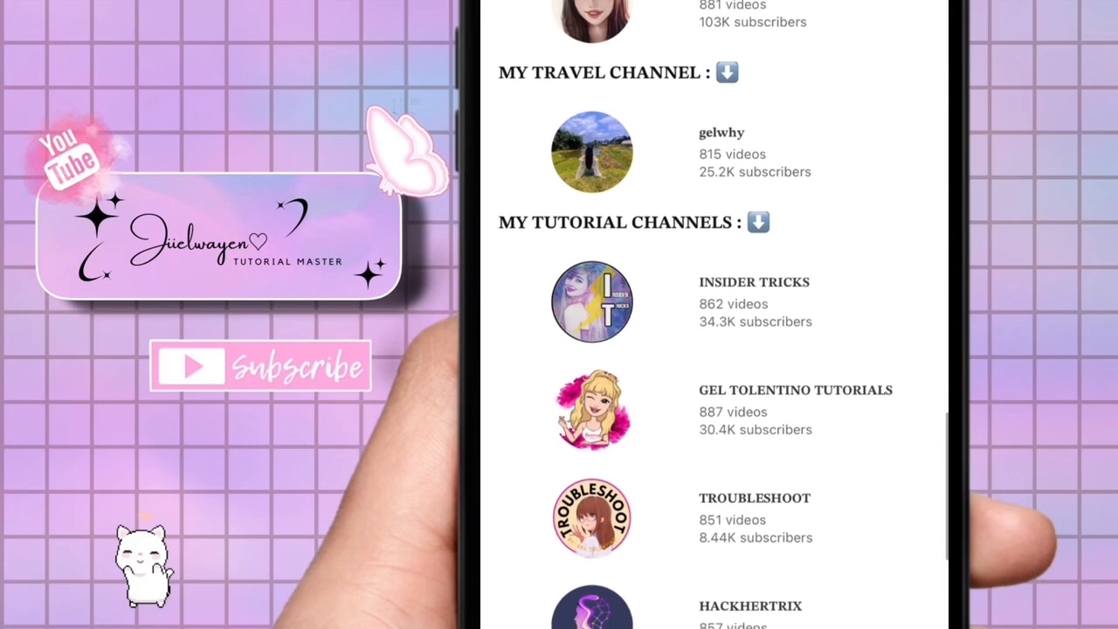